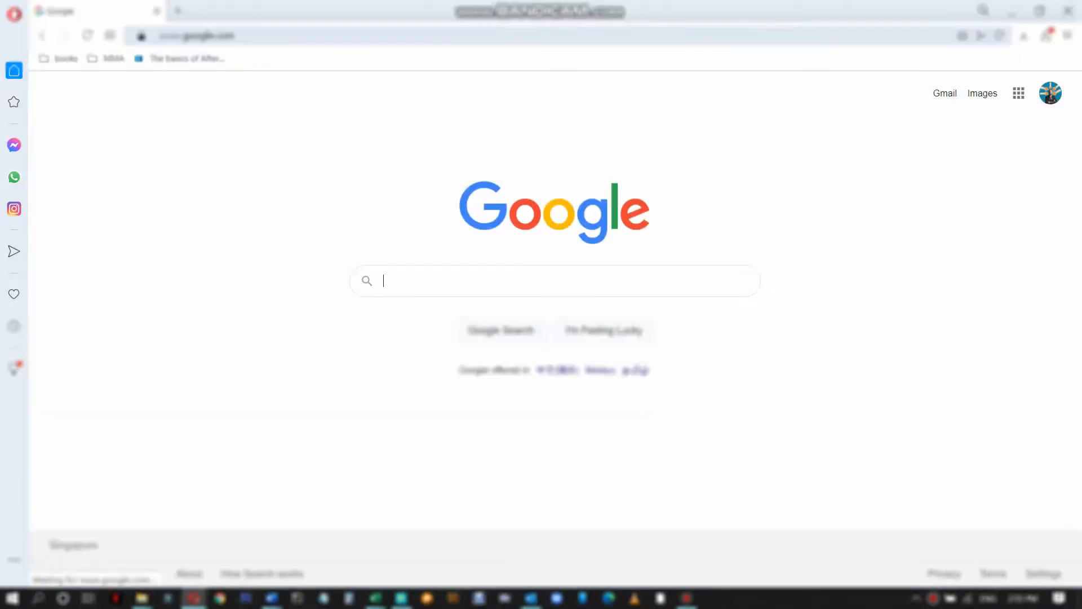
- Search Google in Opera for 'download droidcam for windows'
{"action": "type", "text": "d"}
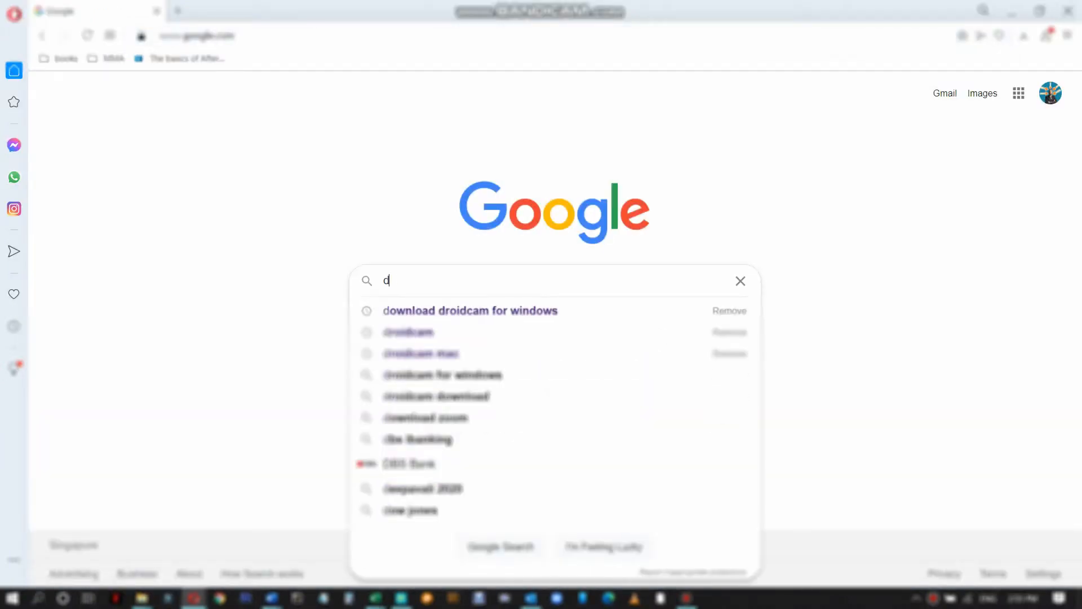
{"action": "type", "text": "ownload droidcam for windows"}
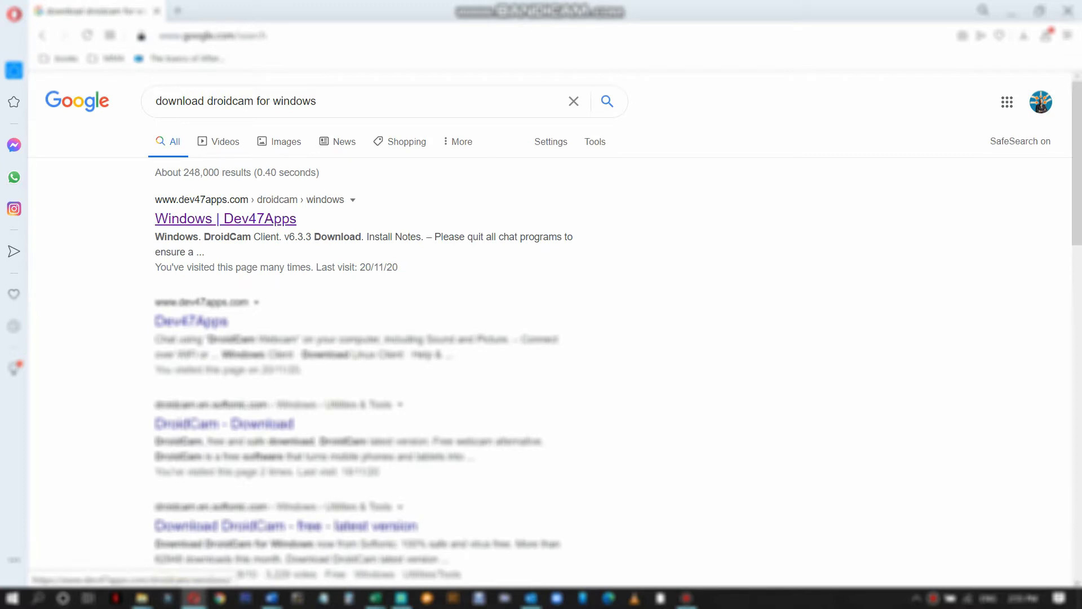
- Download the DroidCam Client v6.3.3 installer from Dev47Apps and save it to the desktop
{"action": "left_click", "coordinate": [225, 218]}
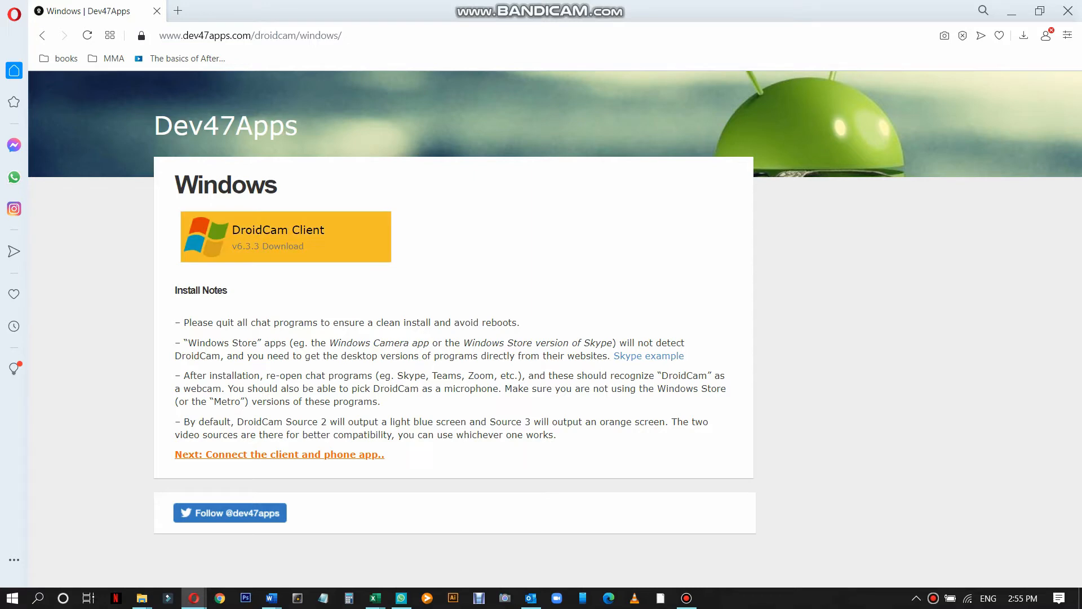
{"action": "left_click", "coordinate": [285, 236]}
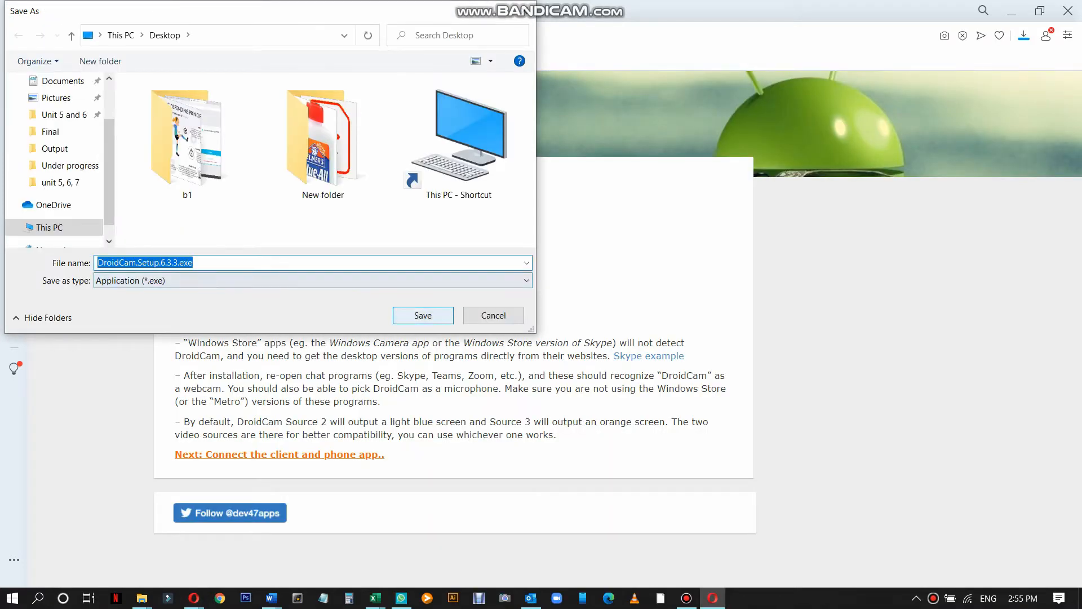
{"action": "left_click", "coordinate": [422, 315]}
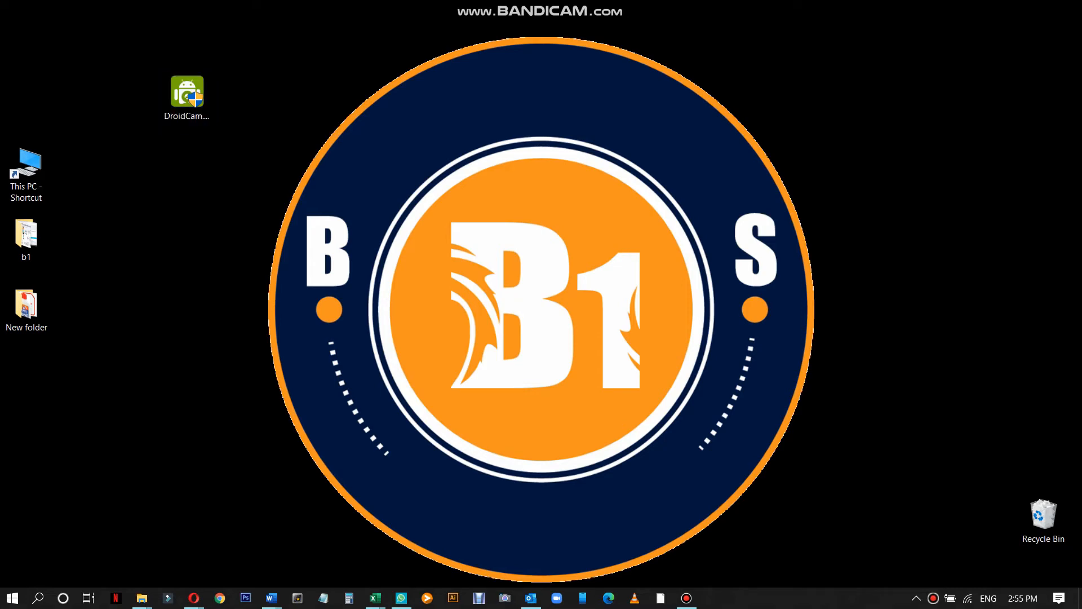
- Run DroidCam Setup 6.3.3 with the default folder and components, then finish
{"action": "double_click", "coordinate": [187, 91]}
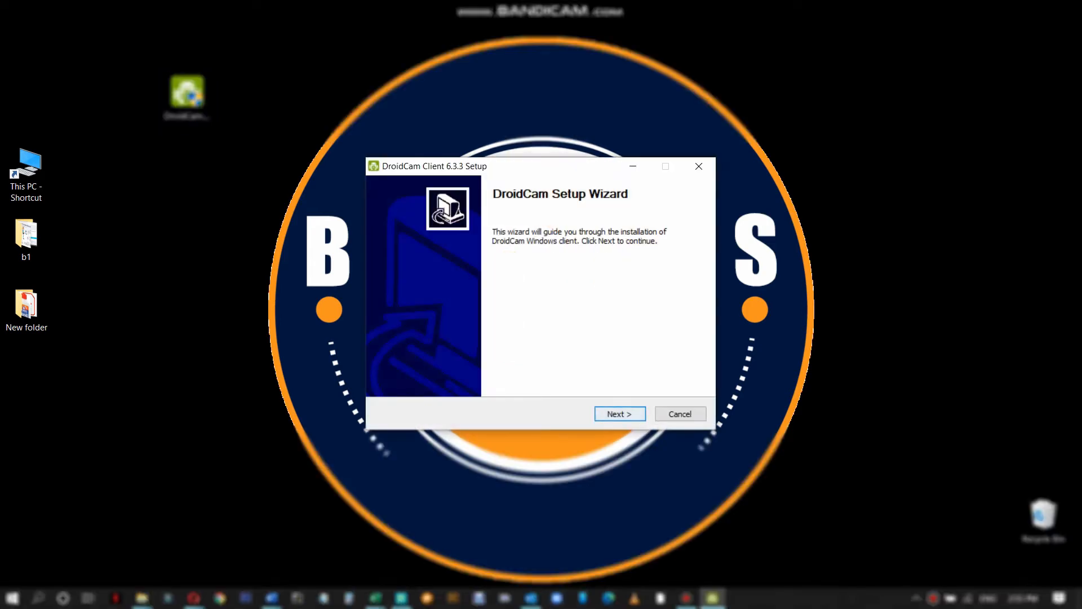
{"action": "left_click", "coordinate": [618, 413]}
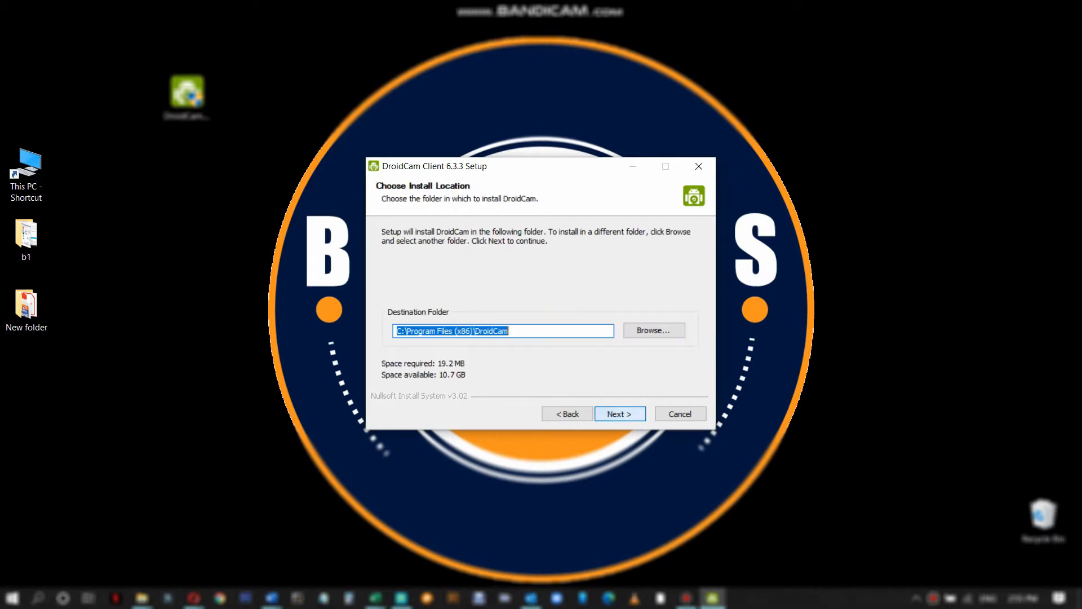
{"action": "left_click", "coordinate": [618, 414]}
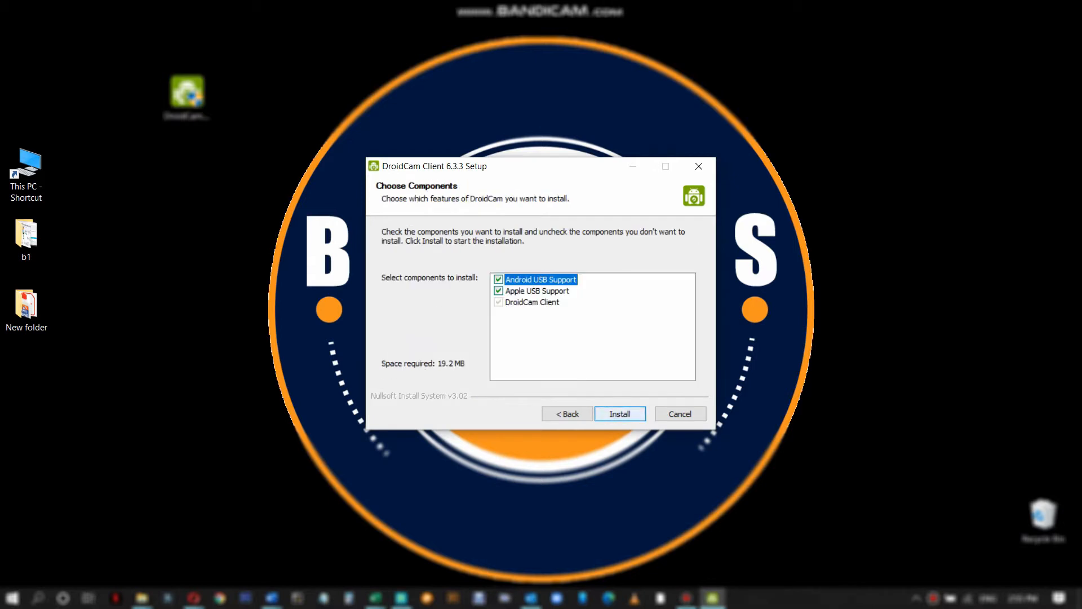
{"action": "left_click", "coordinate": [618, 413]}
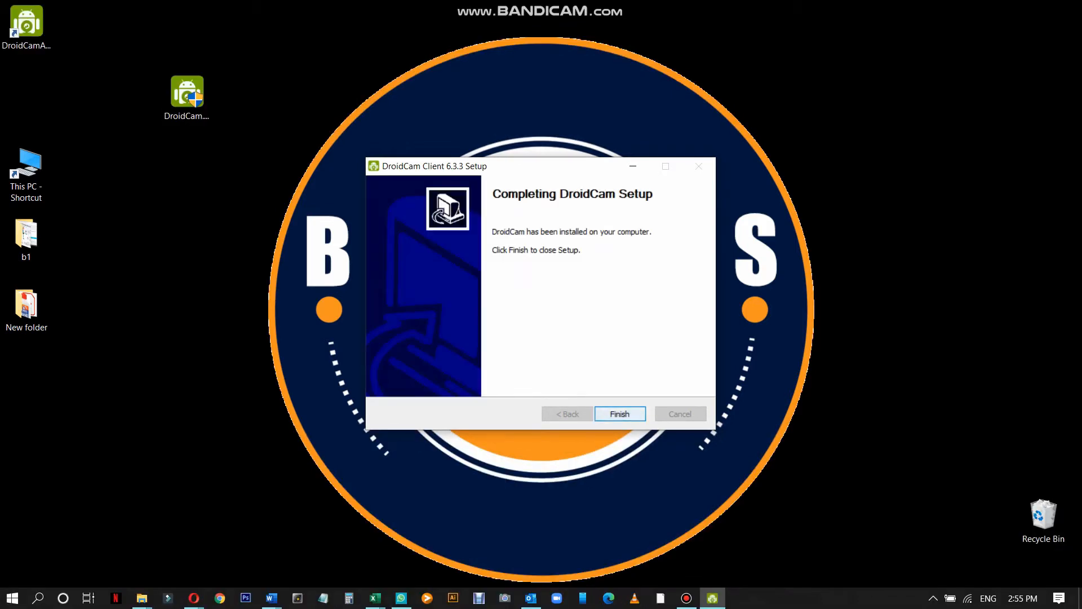
{"action": "left_click", "coordinate": [618, 413]}
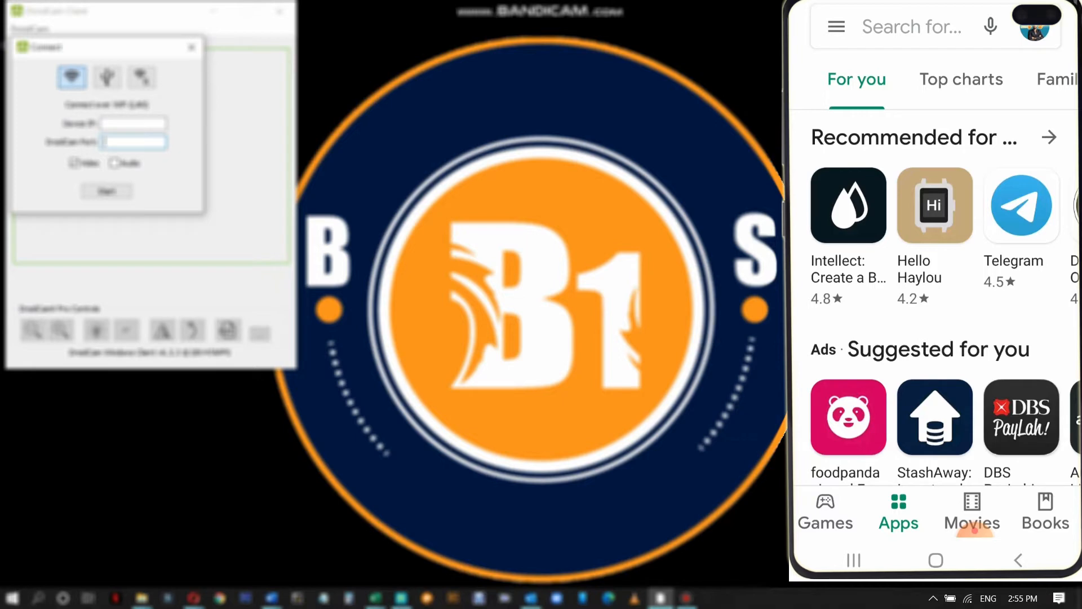
- Find DroidCam by Dev47Apps in the Play Store and install it
{"action": "type", "text": "d"}
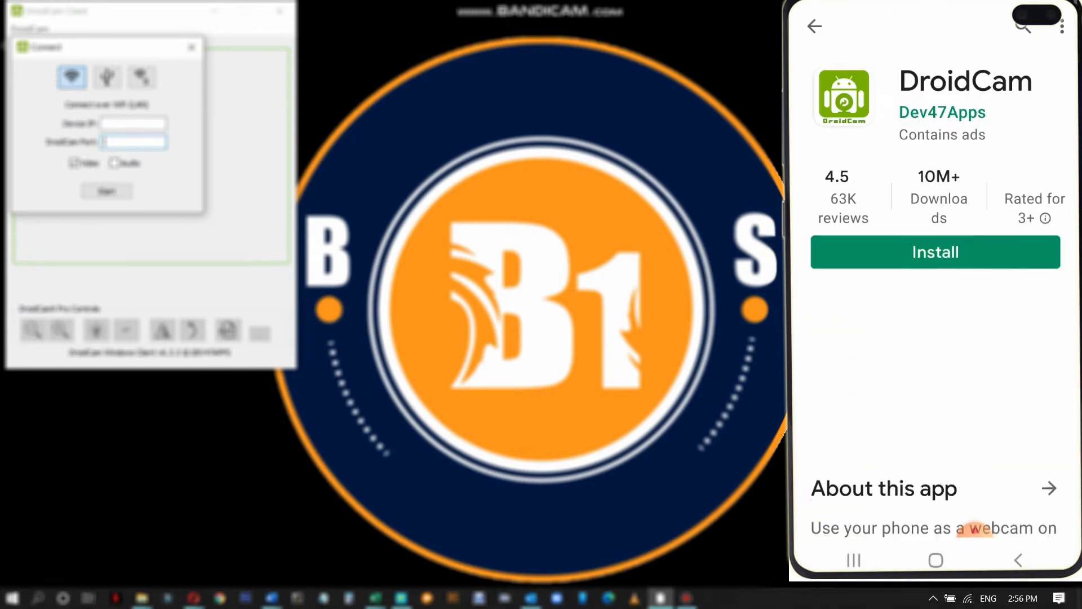
{"action": "left_click", "coordinate": [934, 252]}
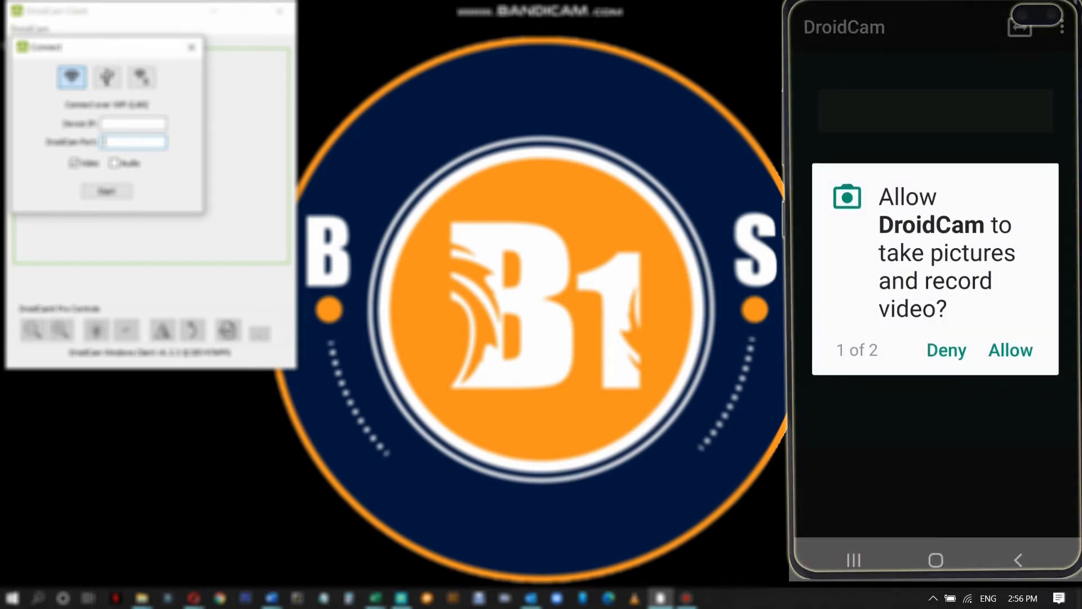
- Allow DroidCam camera access and enable Camera Microphone Preference in its settings
{"action": "left_click", "coordinate": [1009, 350]}
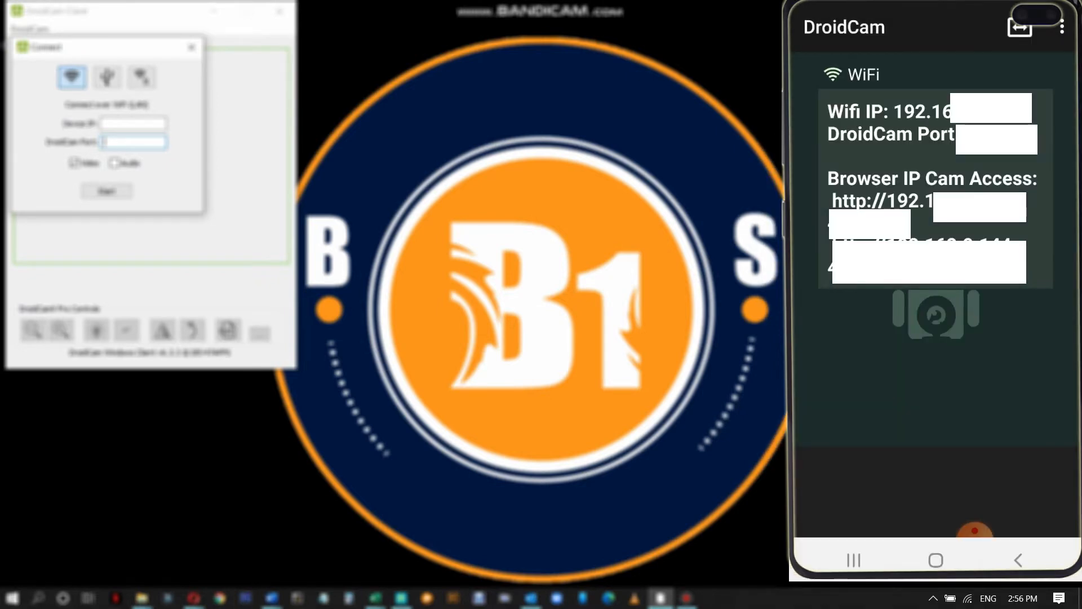
{"action": "left_click", "coordinate": [1061, 26]}
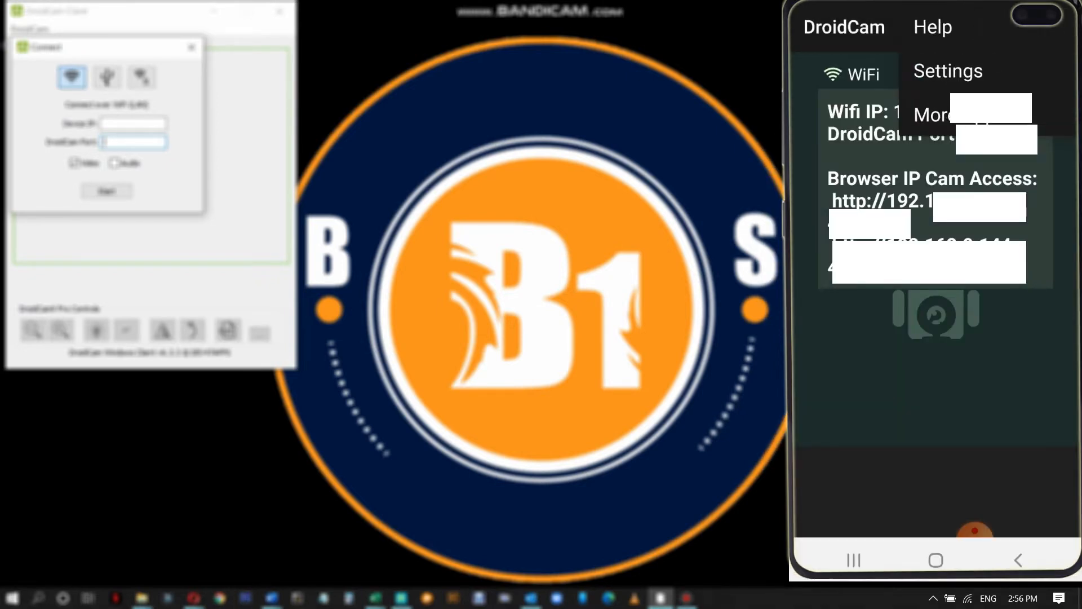
{"action": "left_click", "coordinate": [947, 71]}
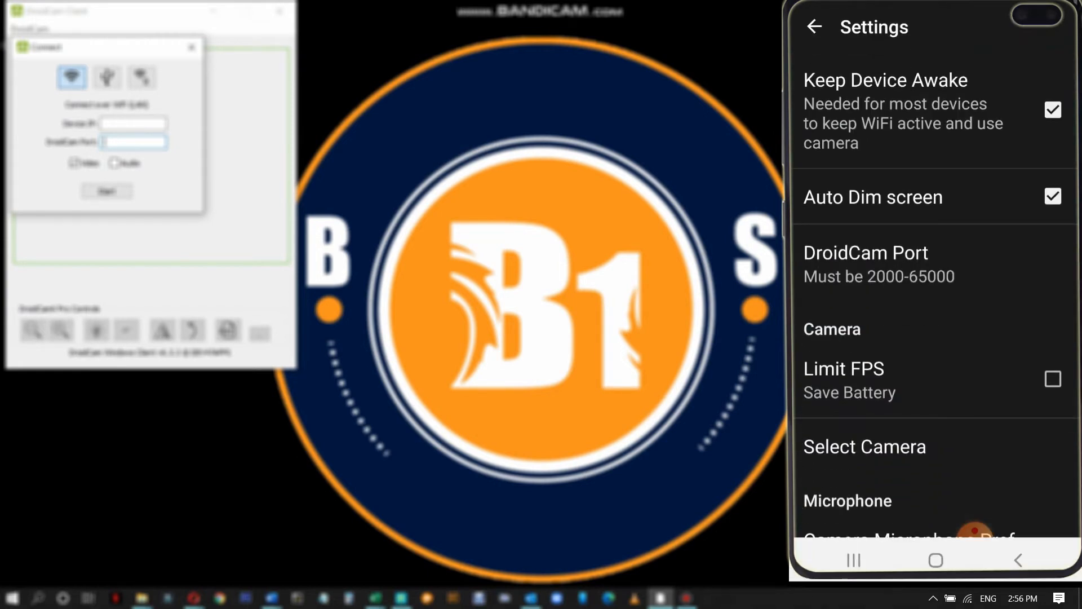
{"action": "scroll", "scroll_direction": "down", "scroll_amount": 3}
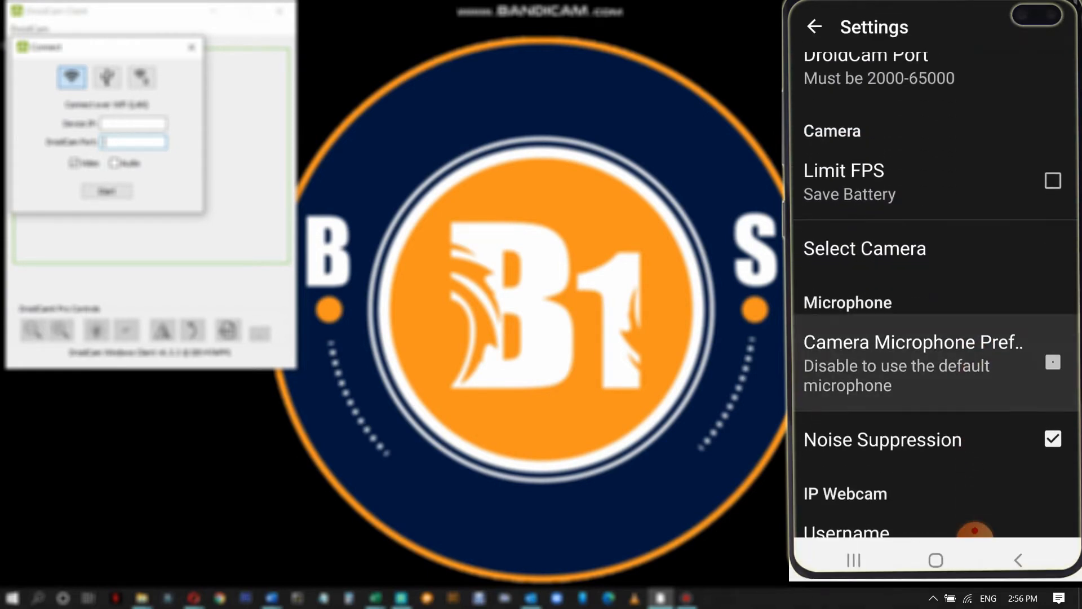
{"action": "left_click", "coordinate": [1052, 362]}
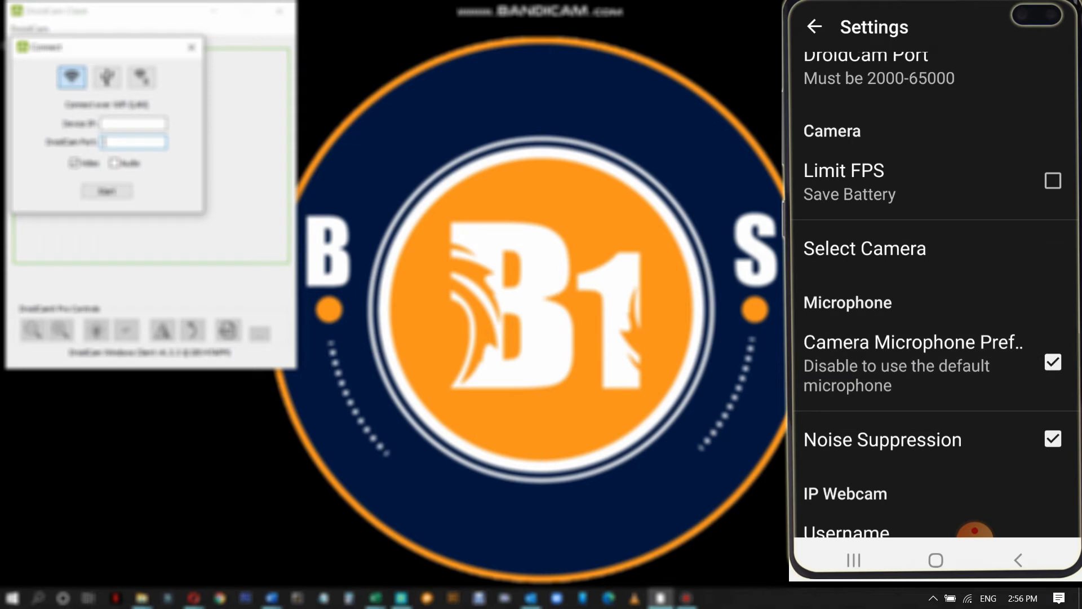
{"action": "left_click", "coordinate": [863, 248]}
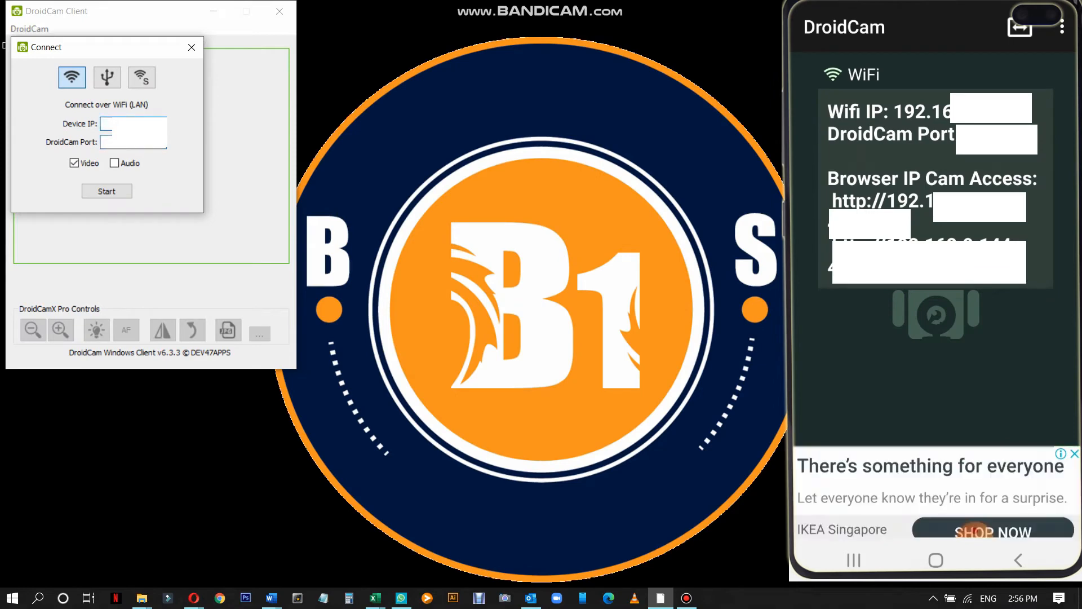
- Enter the phone's device IP and DroidCam port, tick Audio, and start the connection
{"action": "type", "text": "19"}
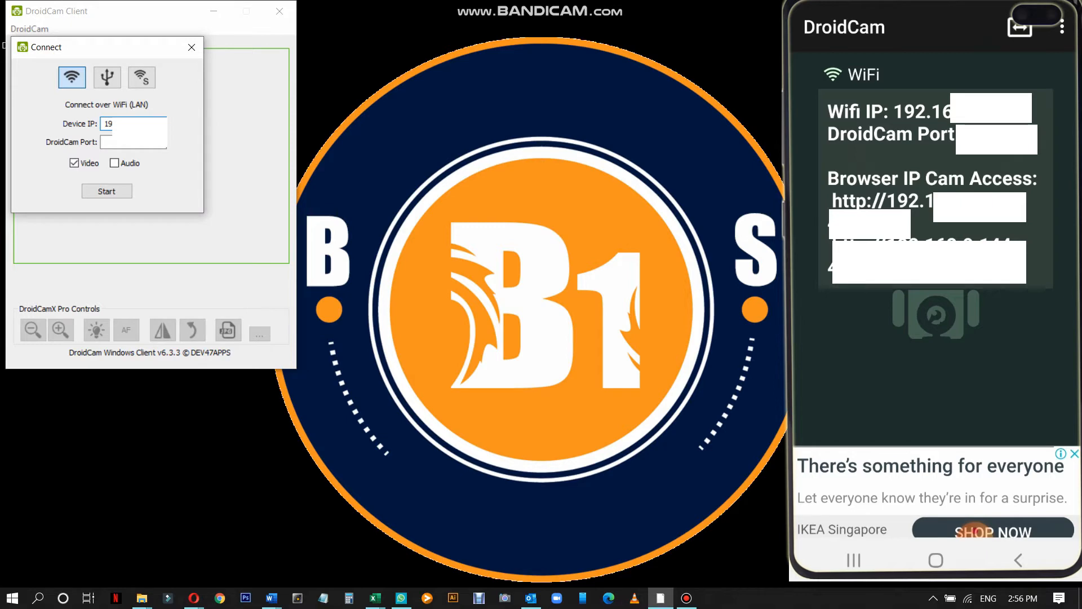
{"action": "left_click", "coordinate": [133, 142]}
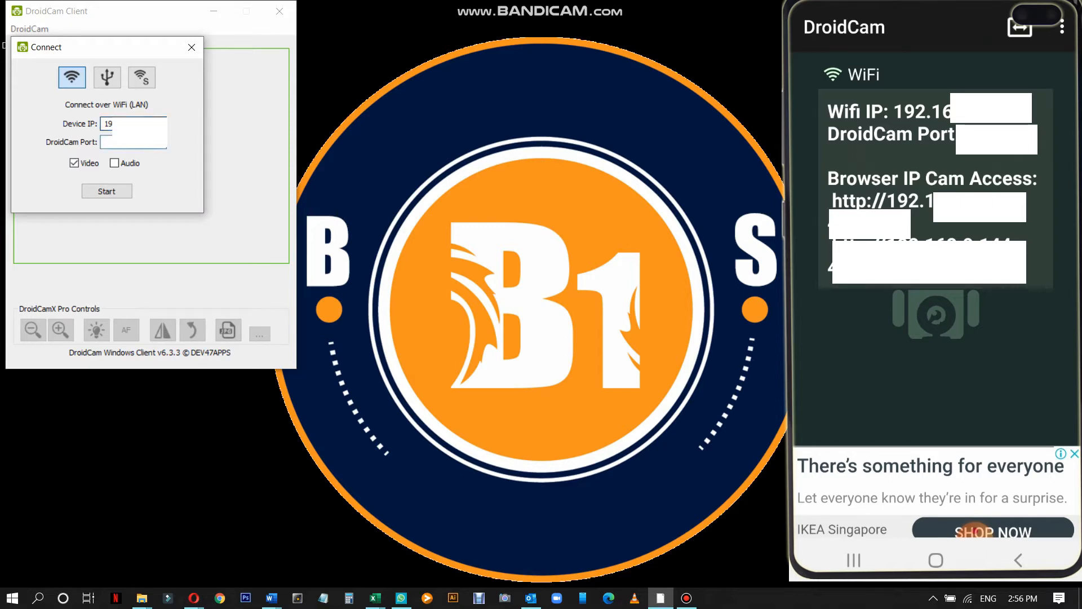
{"action": "type", "text": "47"}
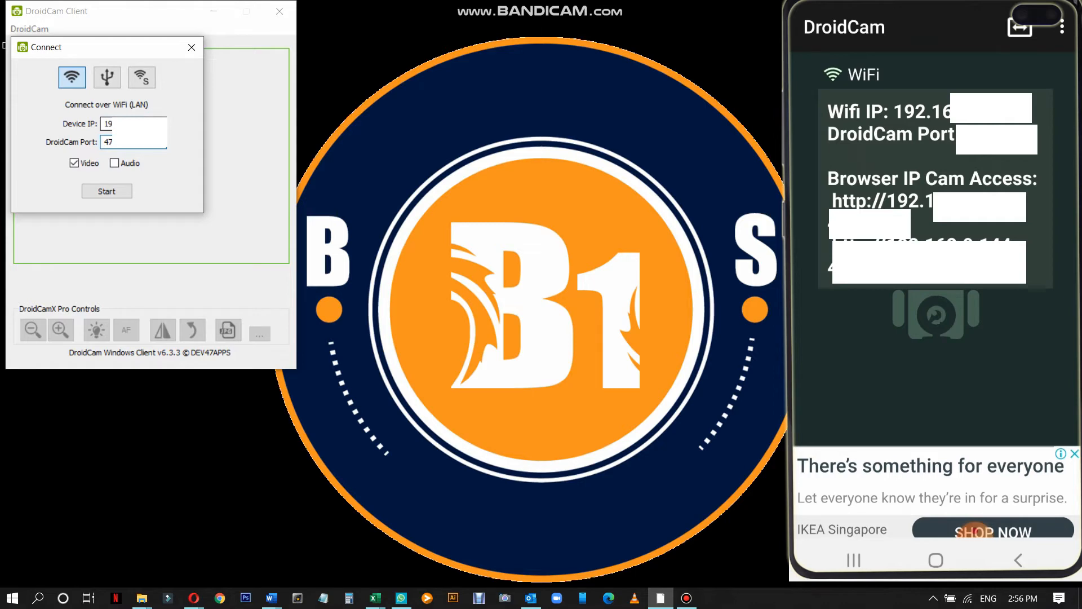
{"action": "left_click", "coordinate": [114, 163]}
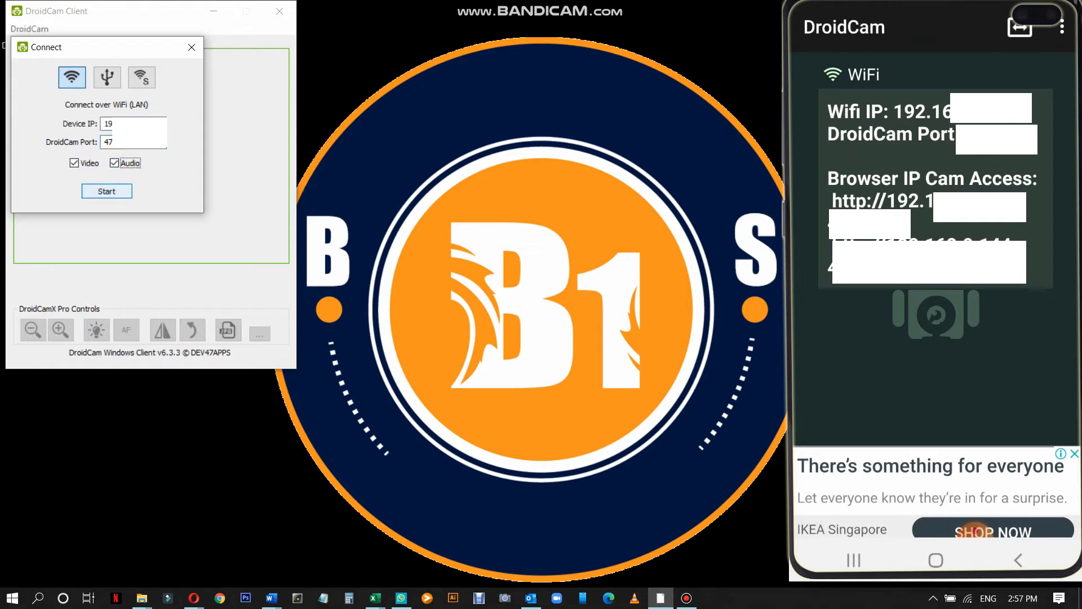
{"action": "left_click", "coordinate": [107, 191]}
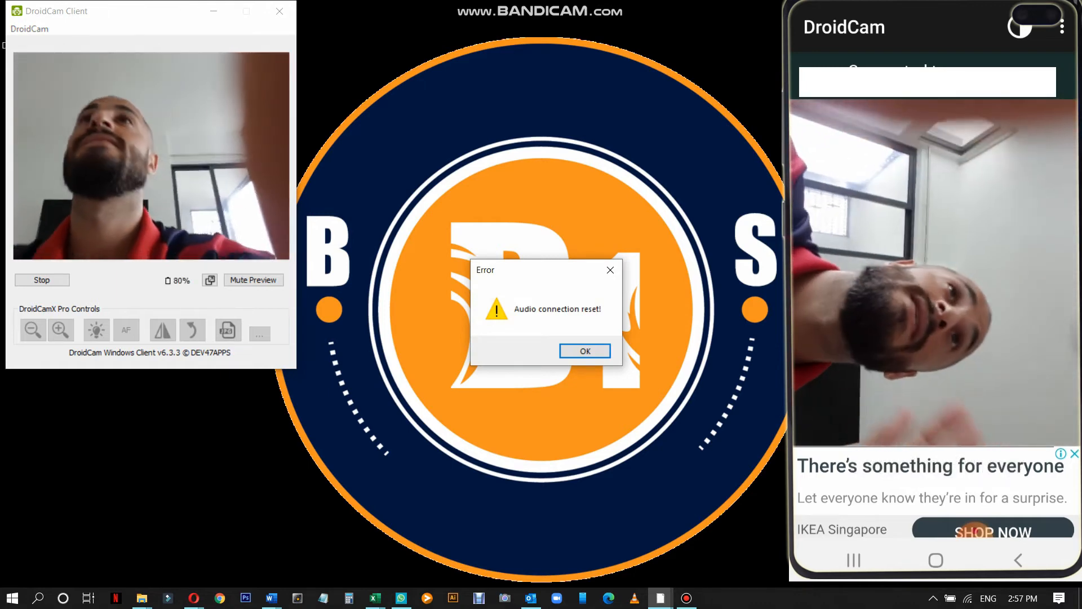
- Dismiss the 'Audio connection reset!' error and search Windows for 'tea'
{"action": "left_click", "coordinate": [584, 350]}
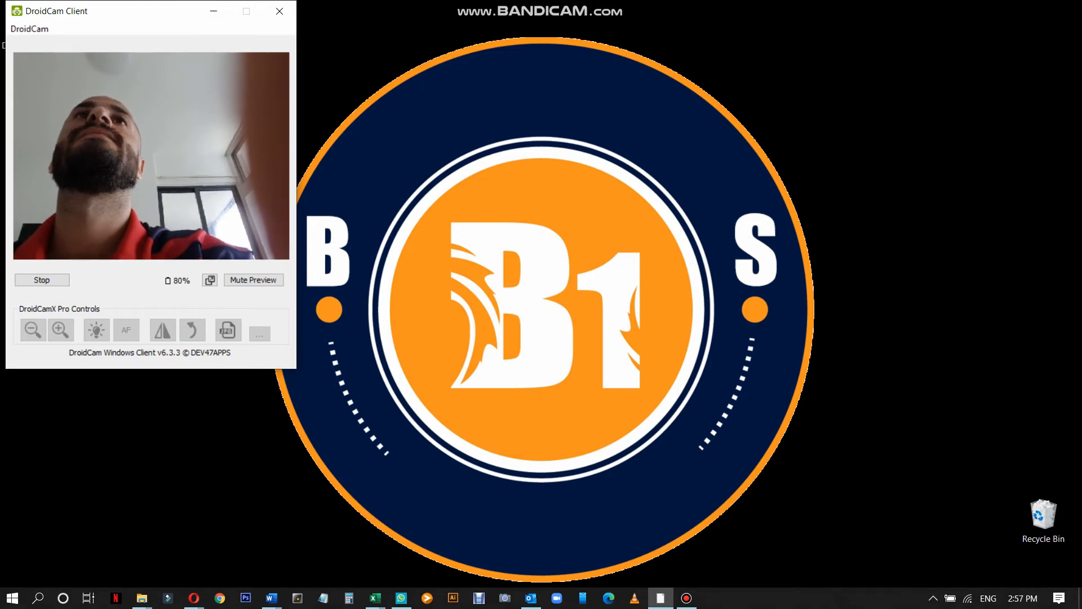
{"action": "type", "text": "te"}
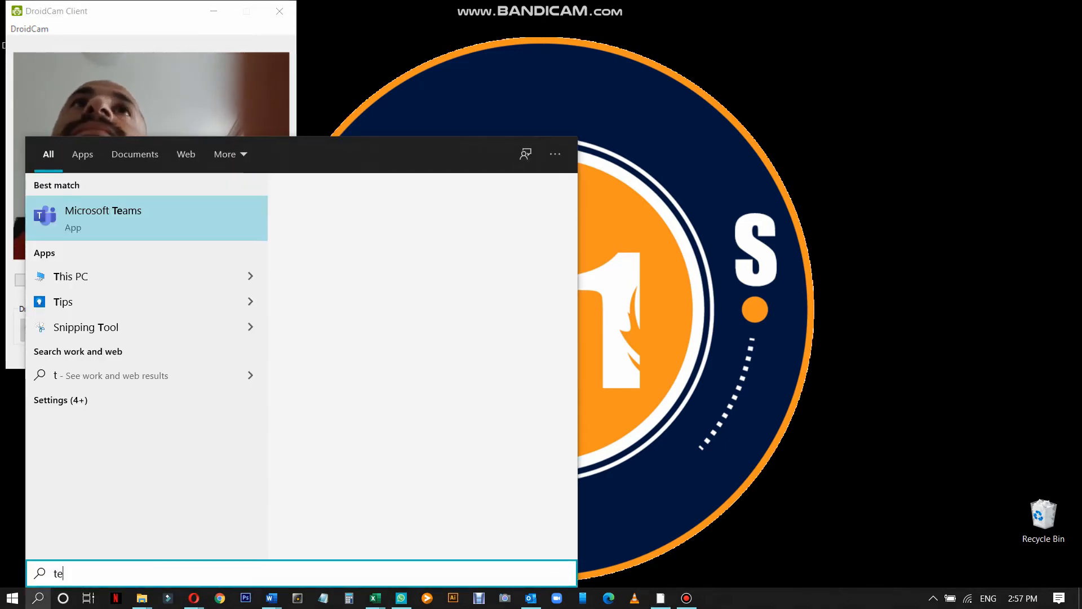
{"action": "type", "text": "a"}
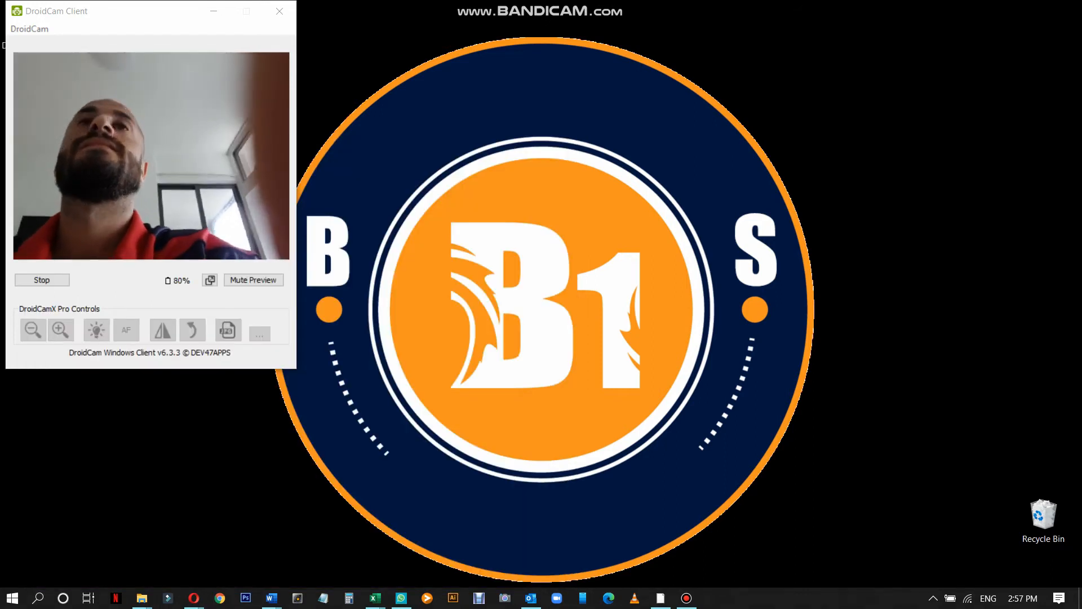
- Launch Microsoft Teams and go to Settings > Devices
{"action": "left_click", "coordinate": [711, 597]}
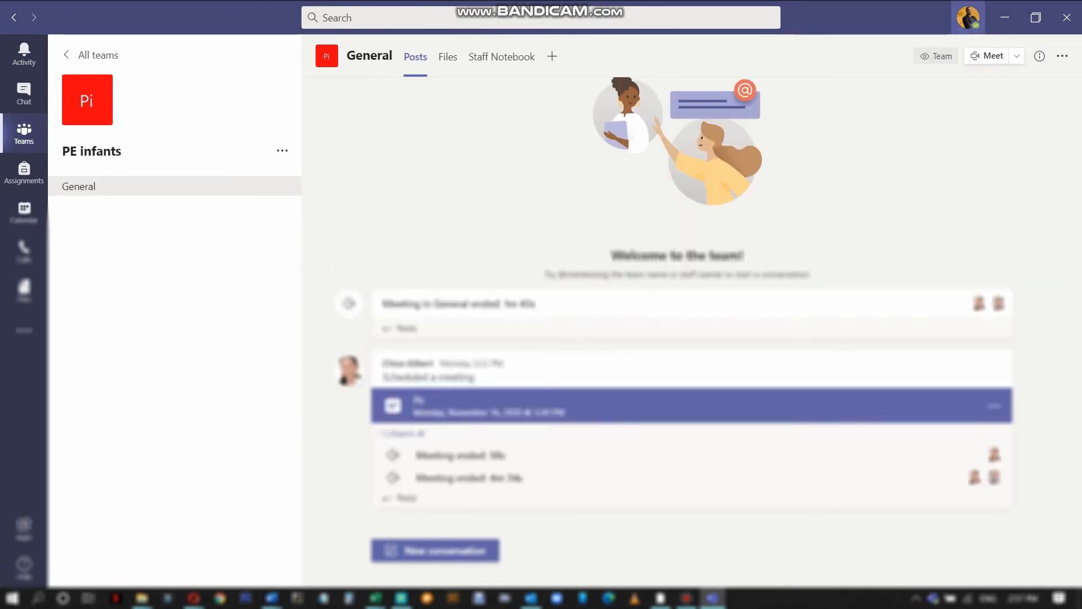
{"action": "left_click", "coordinate": [967, 17]}
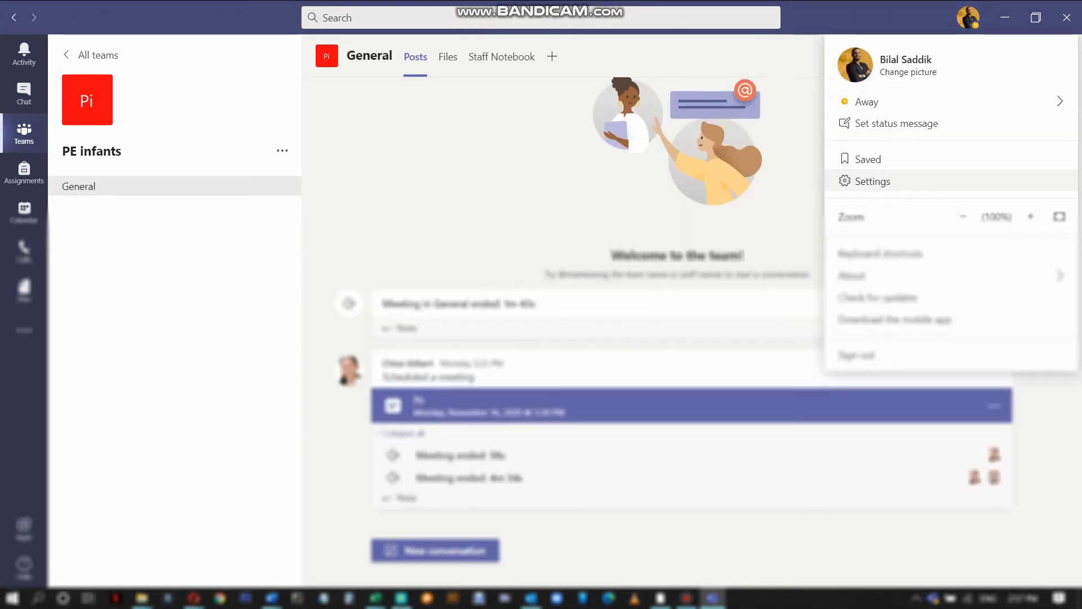
{"action": "left_click", "coordinate": [873, 181]}
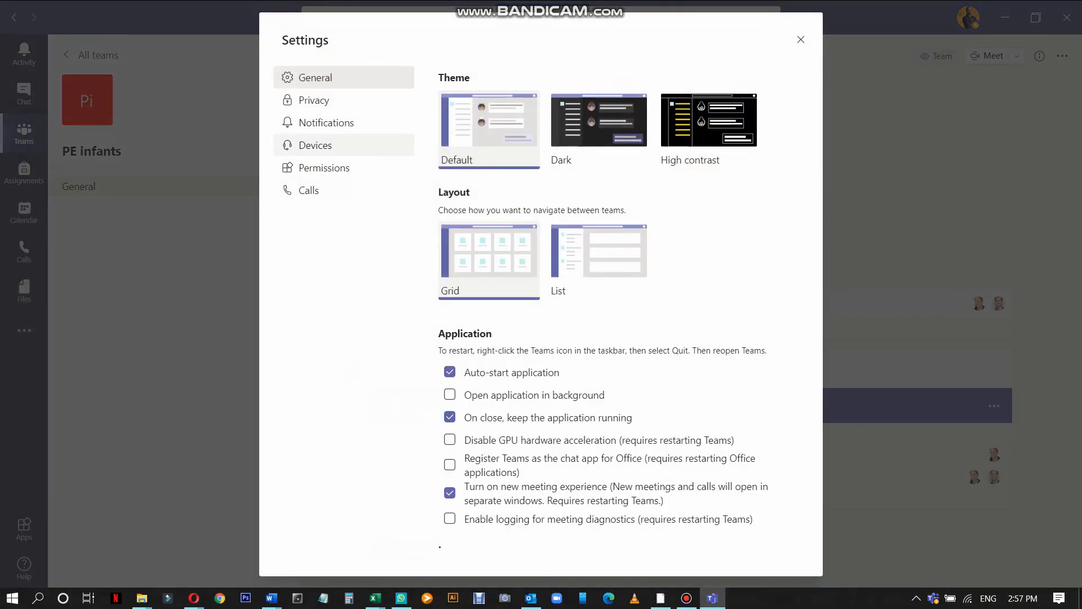
{"action": "left_click", "coordinate": [315, 144]}
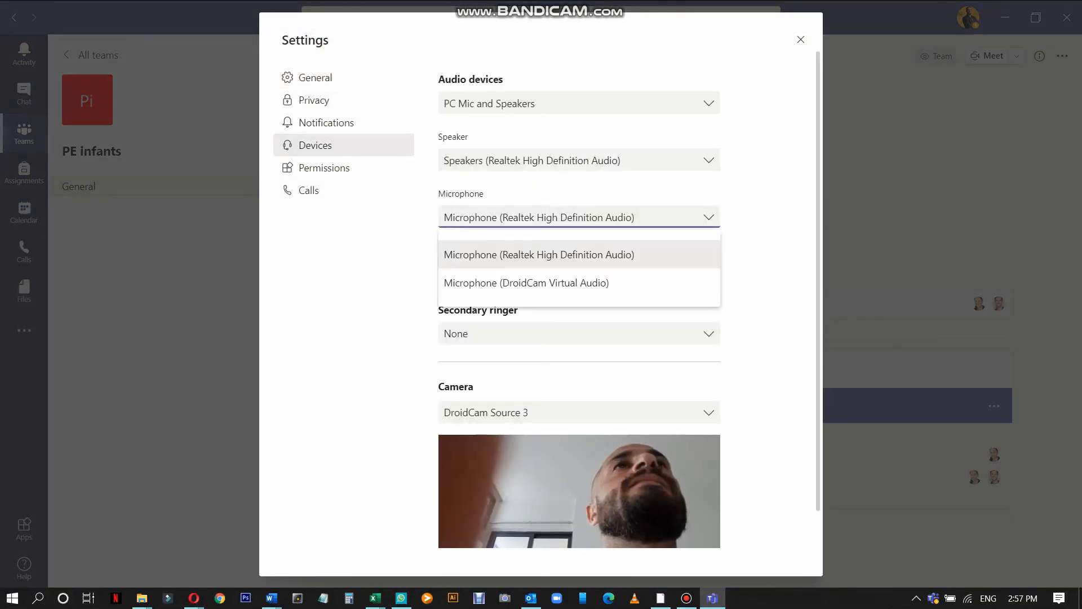
- Choose DroidCam Virtual Audio as microphone and DroidCam Source 3 as camera
{"action": "left_click", "coordinate": [525, 282]}
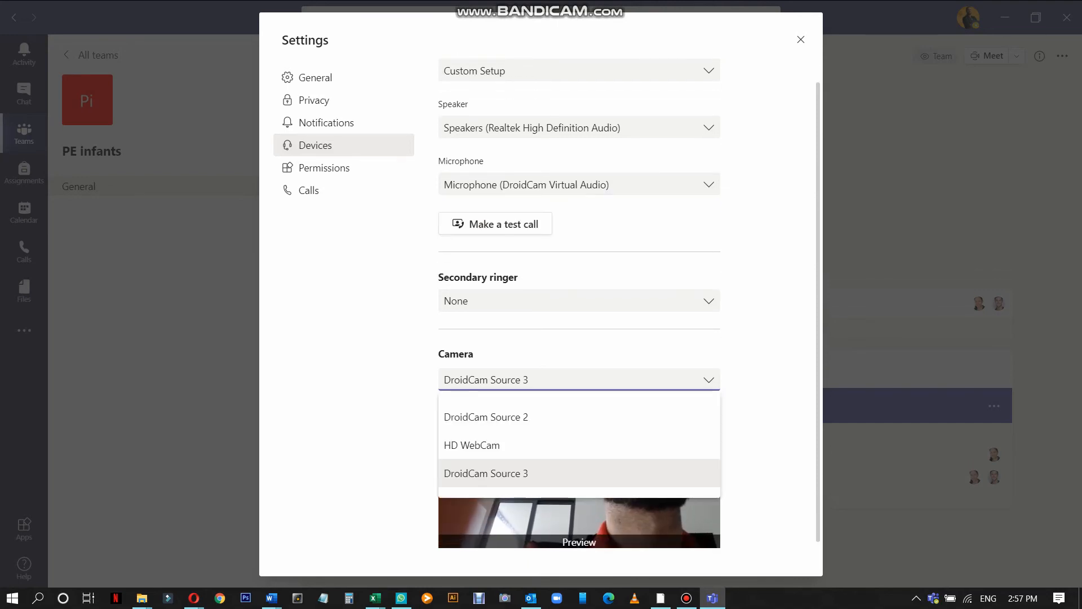
{"action": "left_click", "coordinate": [471, 444]}
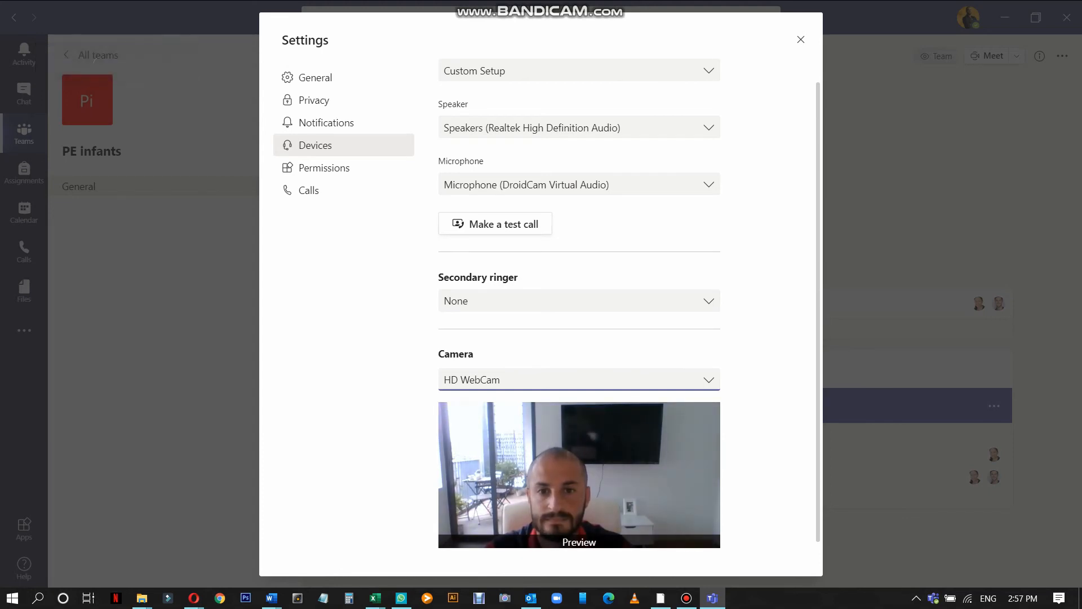
{"action": "left_click", "coordinate": [578, 380]}
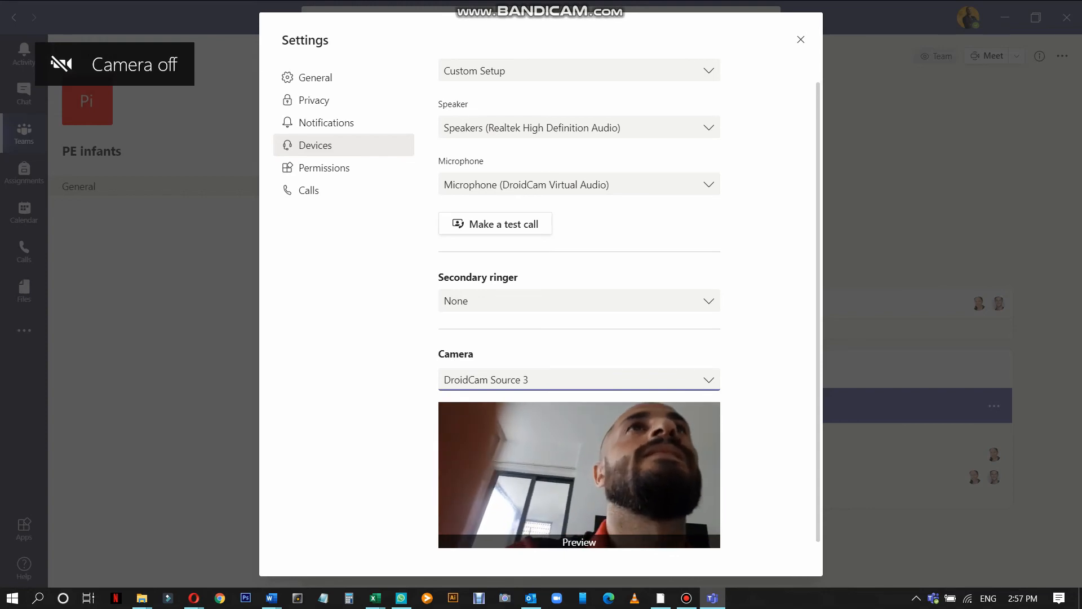
{"action": "left_click", "coordinate": [799, 39]}
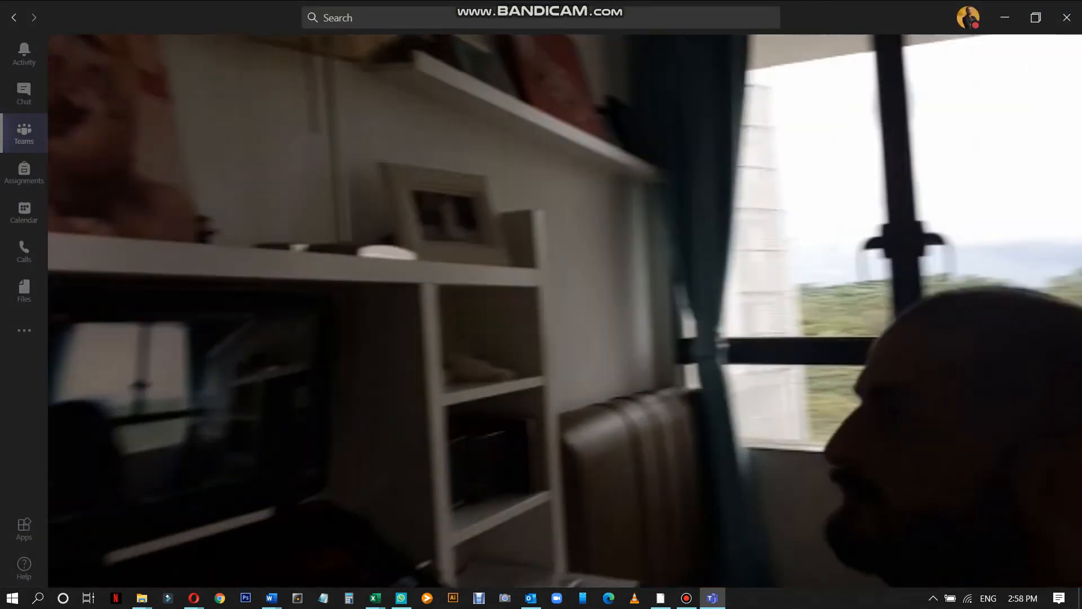